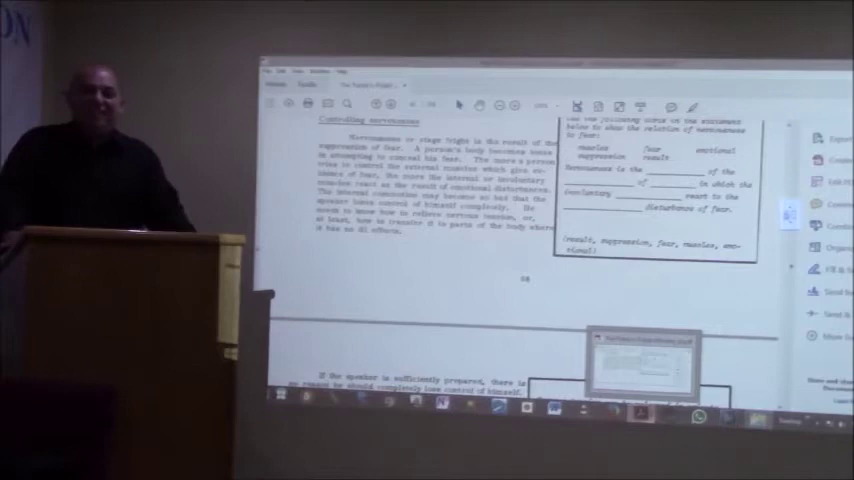
scroll("down", 3)
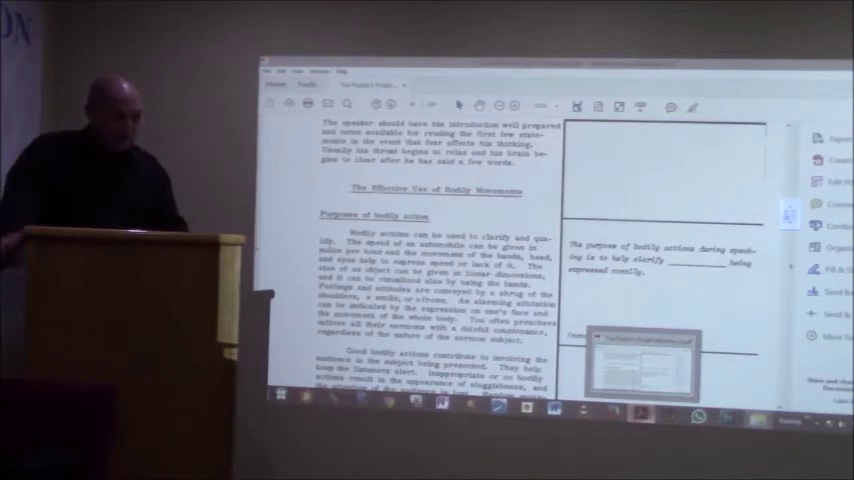
scroll("down", 3)
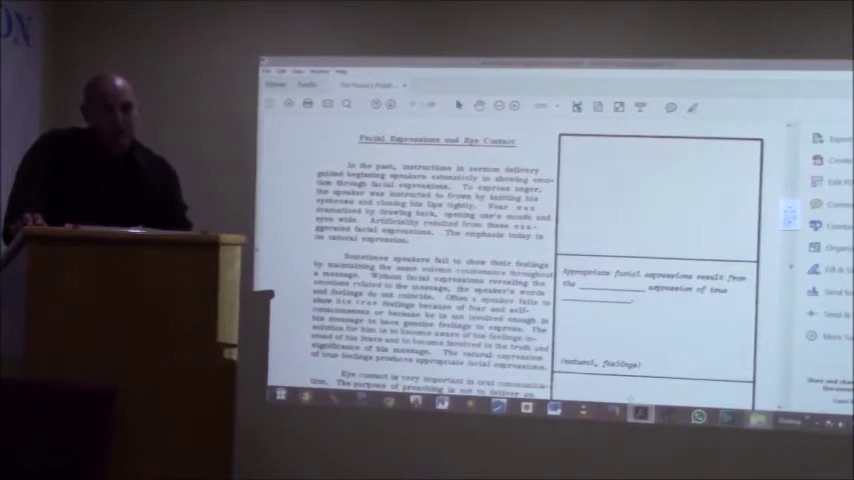
scroll("down", 3)
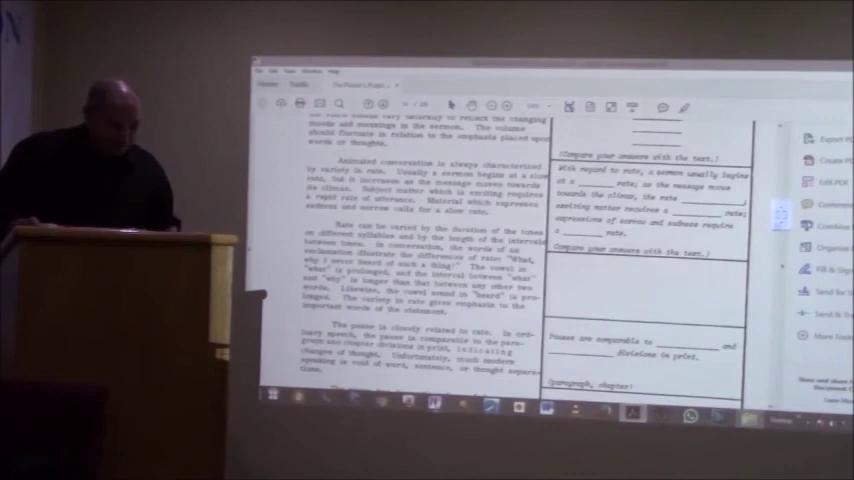
scroll("down", 3)
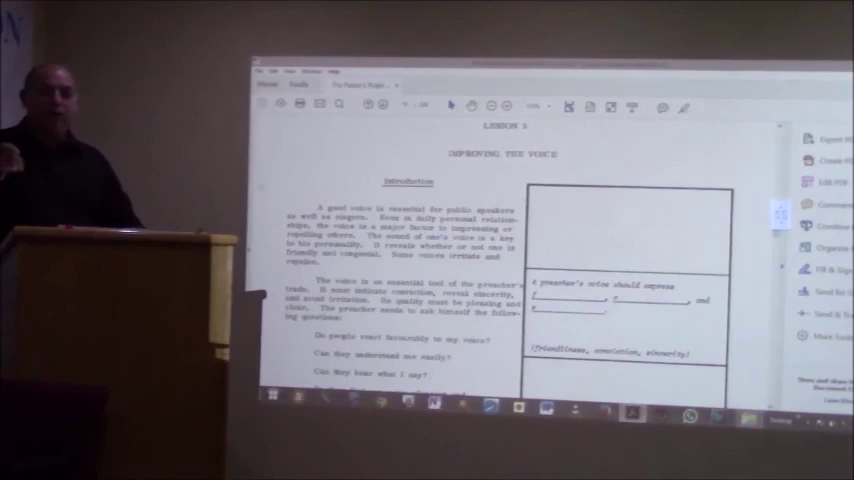
scroll("down", 3)
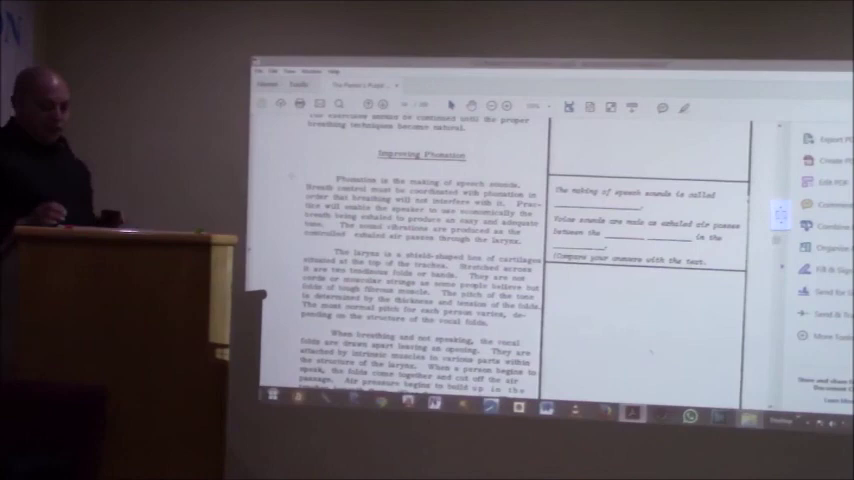